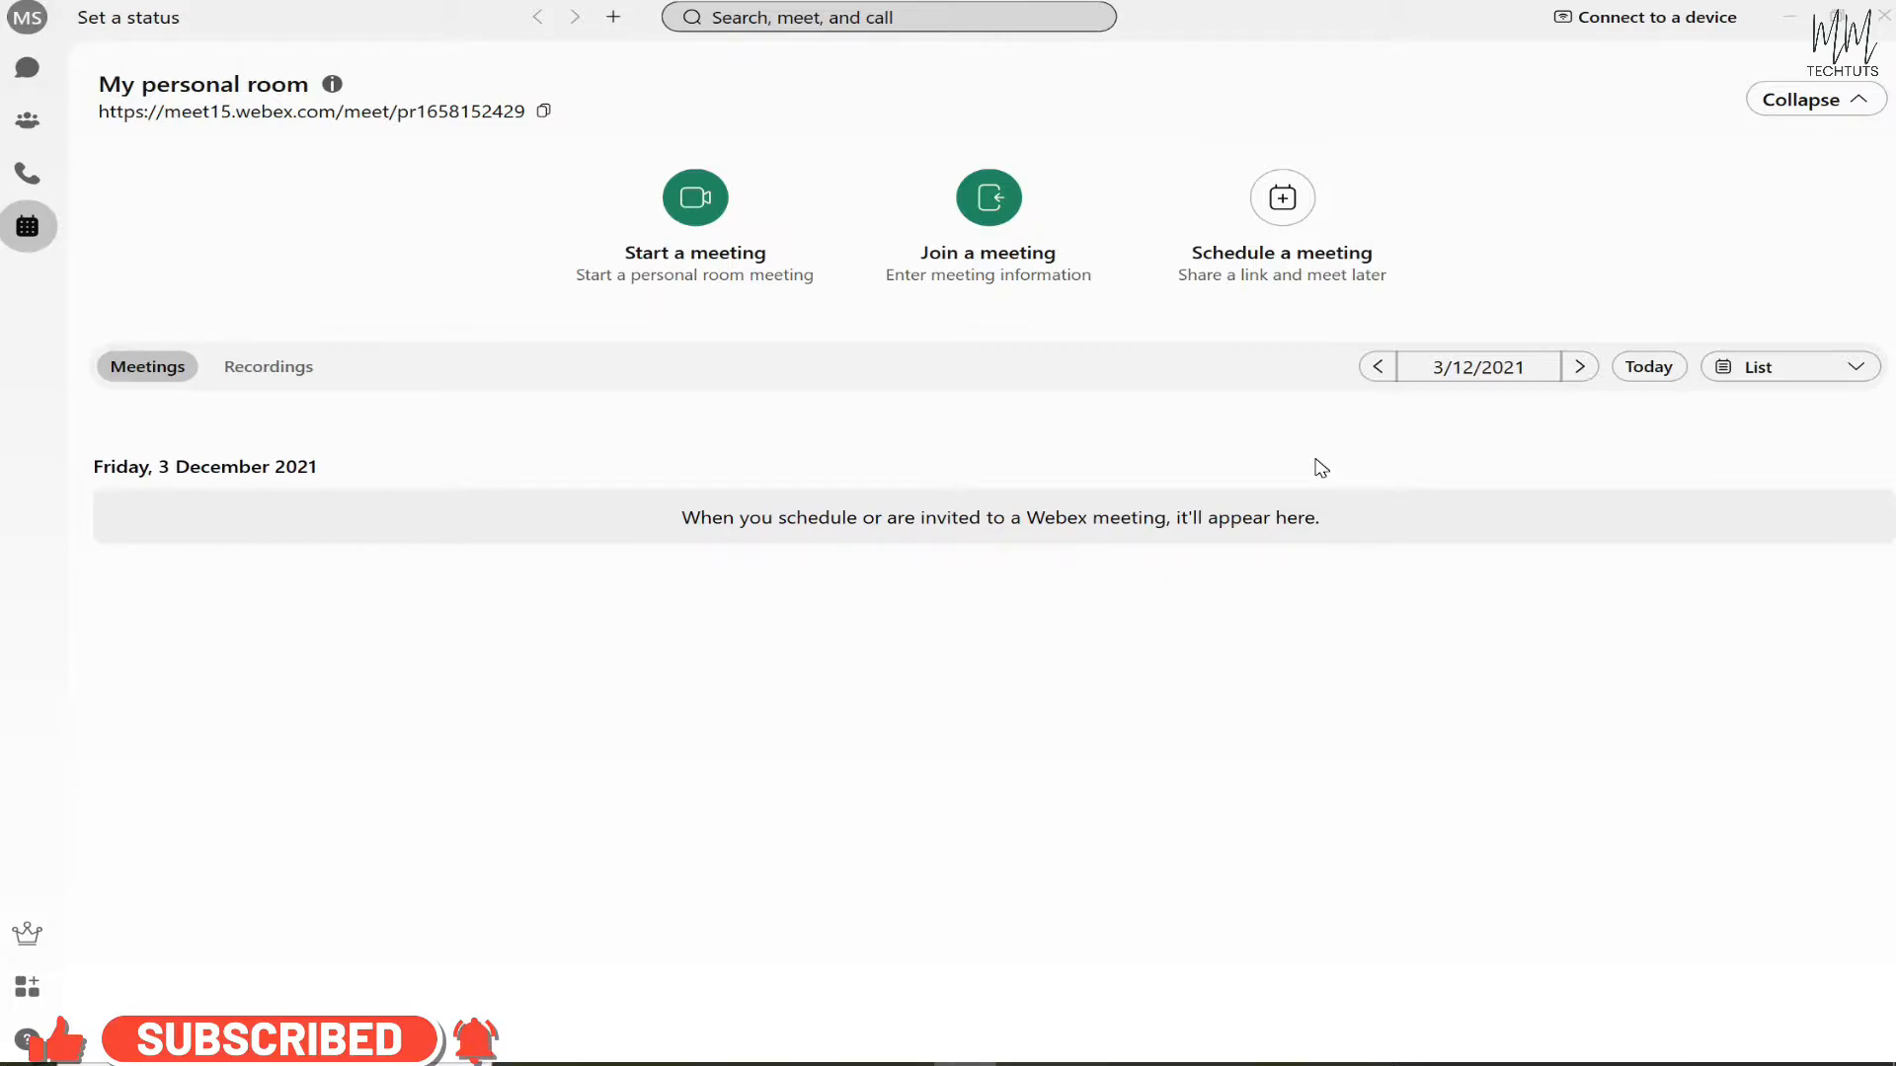
{"action": "mouse_move", "coordinate": [1337, 444]}
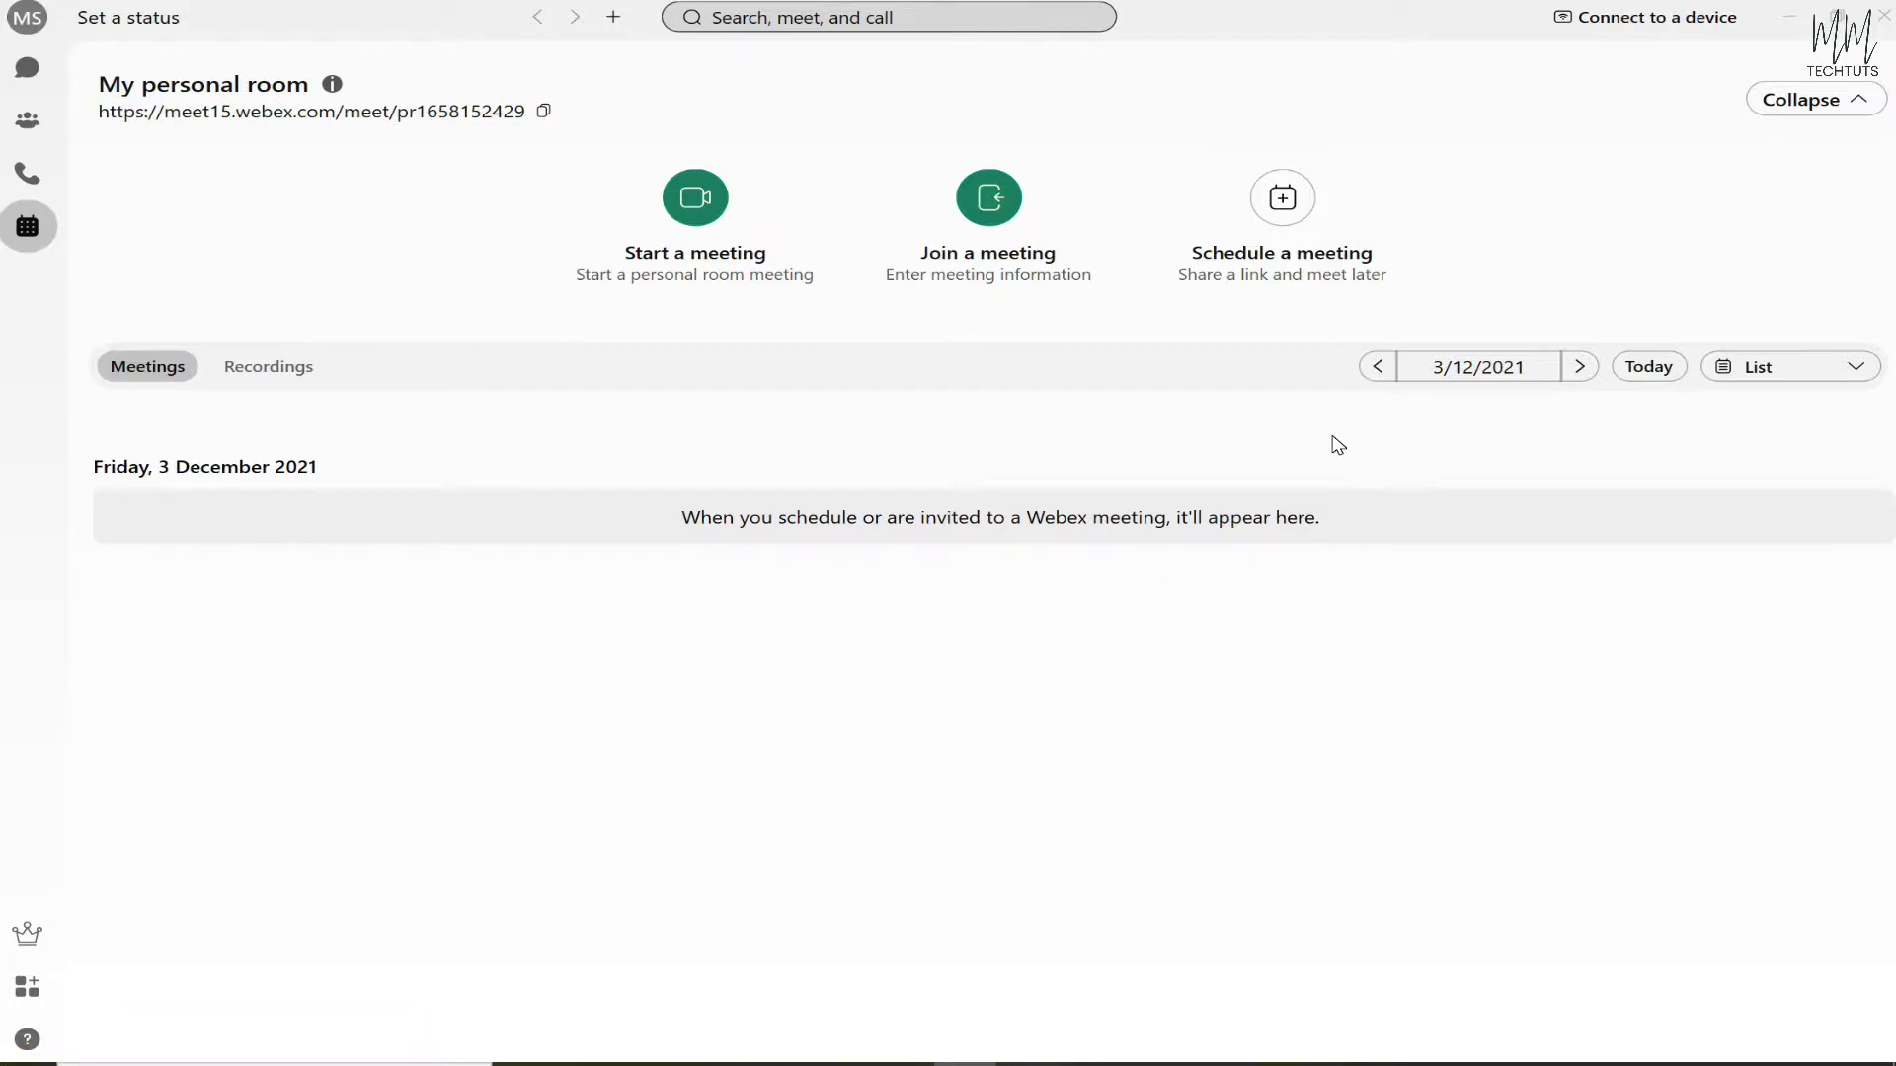
{"action": "mouse_move", "coordinate": [1323, 460]}
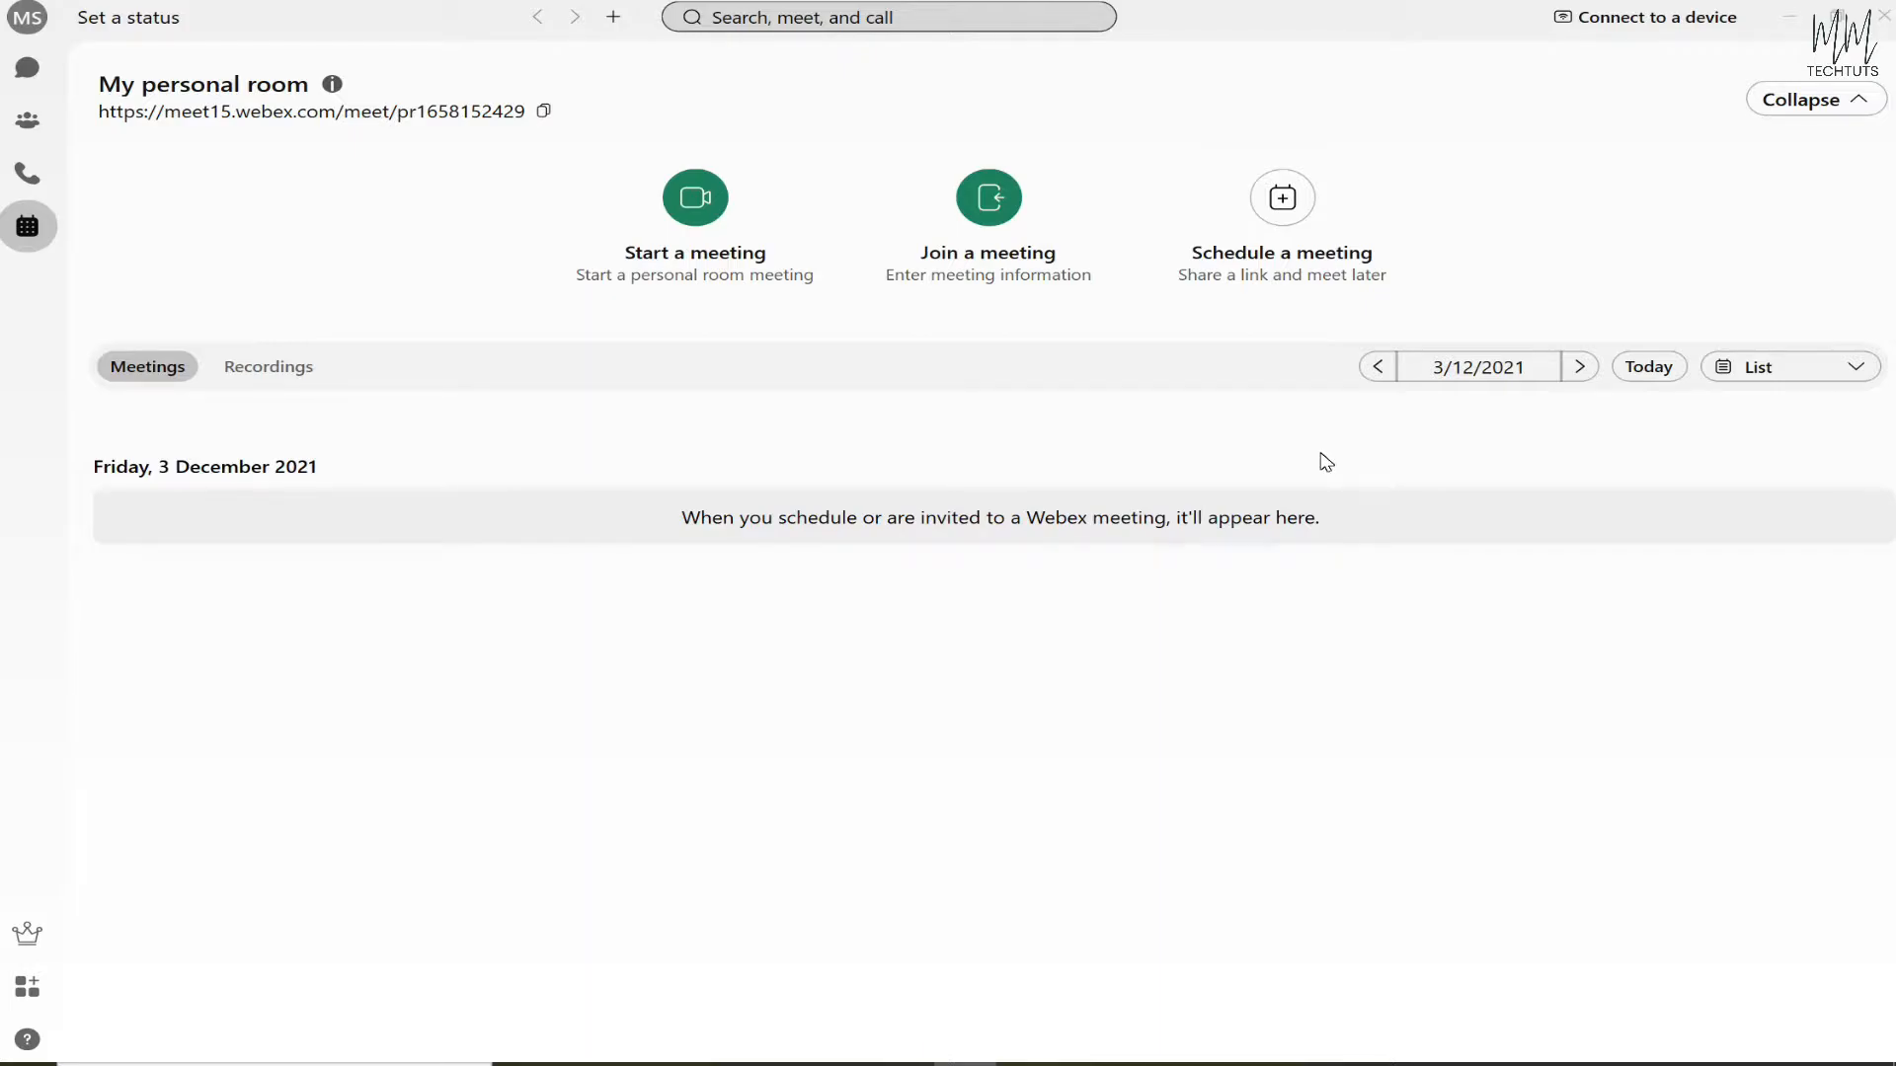
{"action": "mouse_move", "coordinate": [312, 111]}
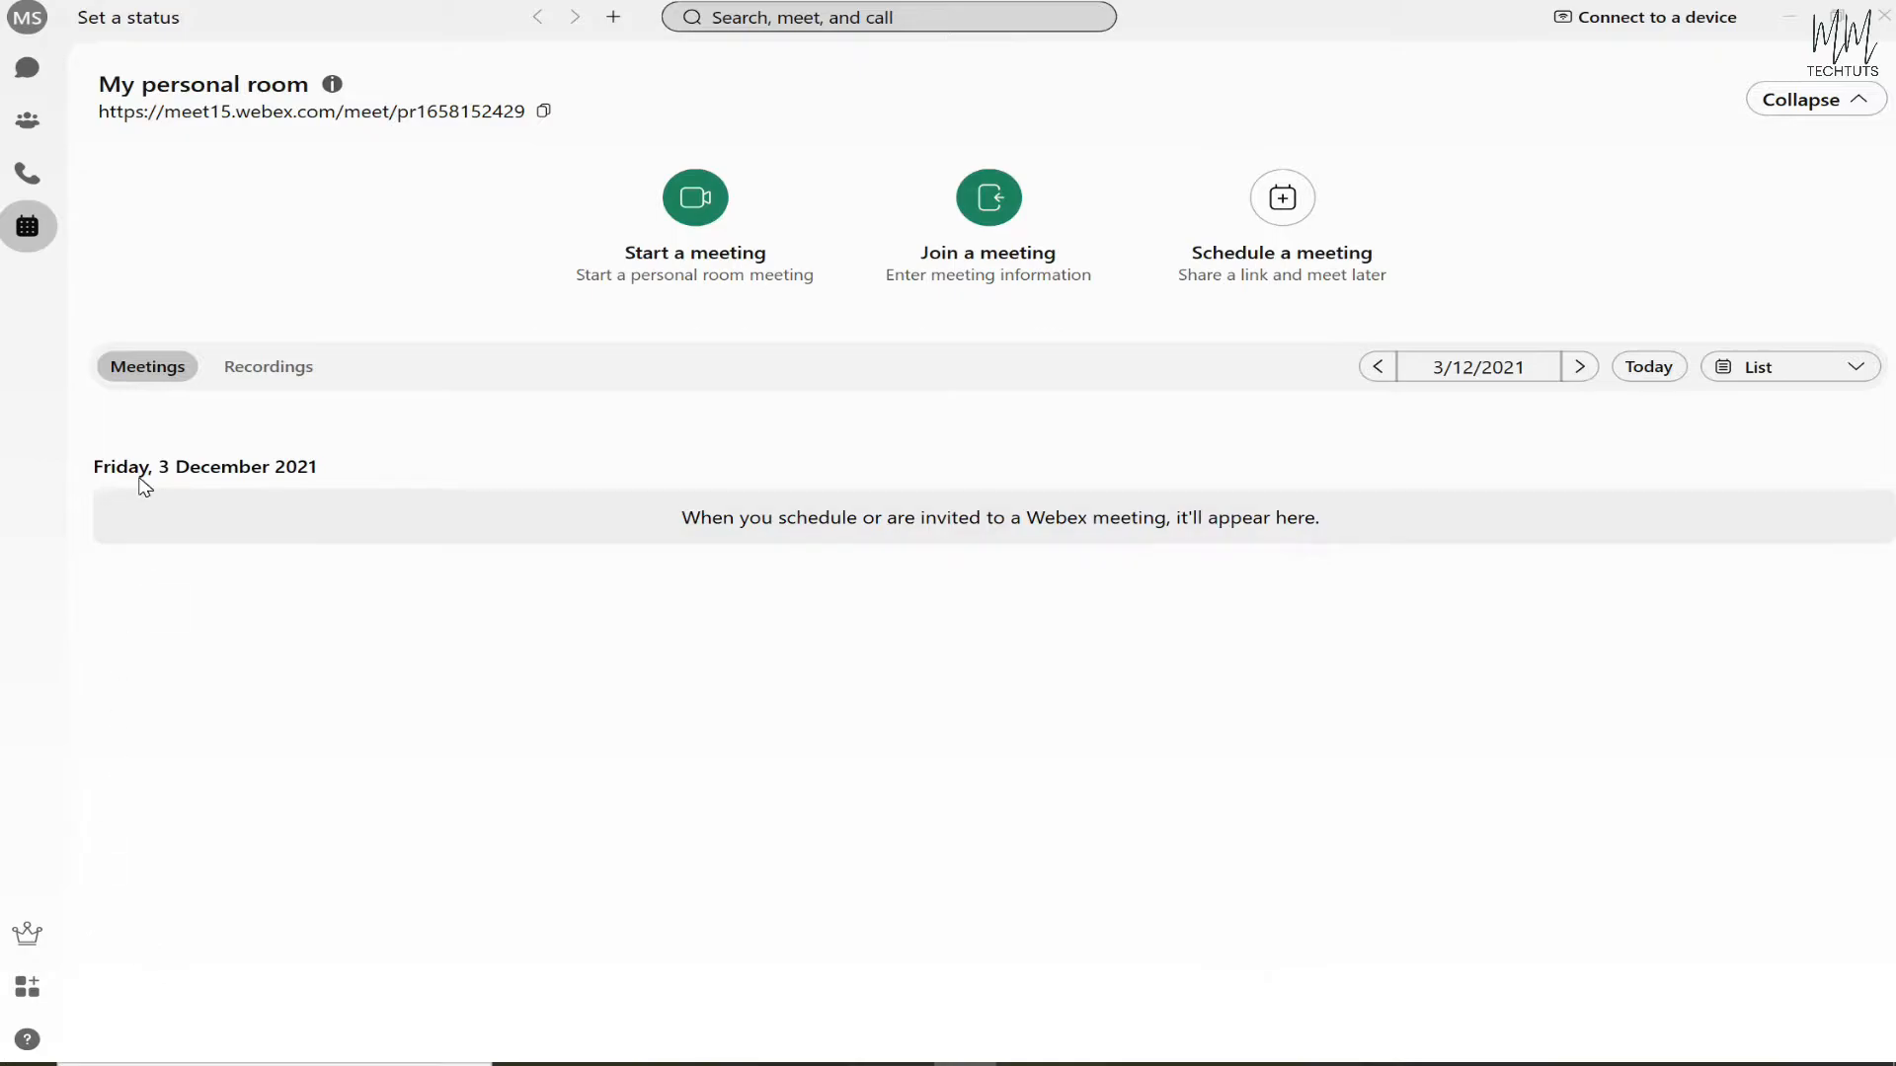
{"action": "mouse_move", "coordinate": [25, 18]}
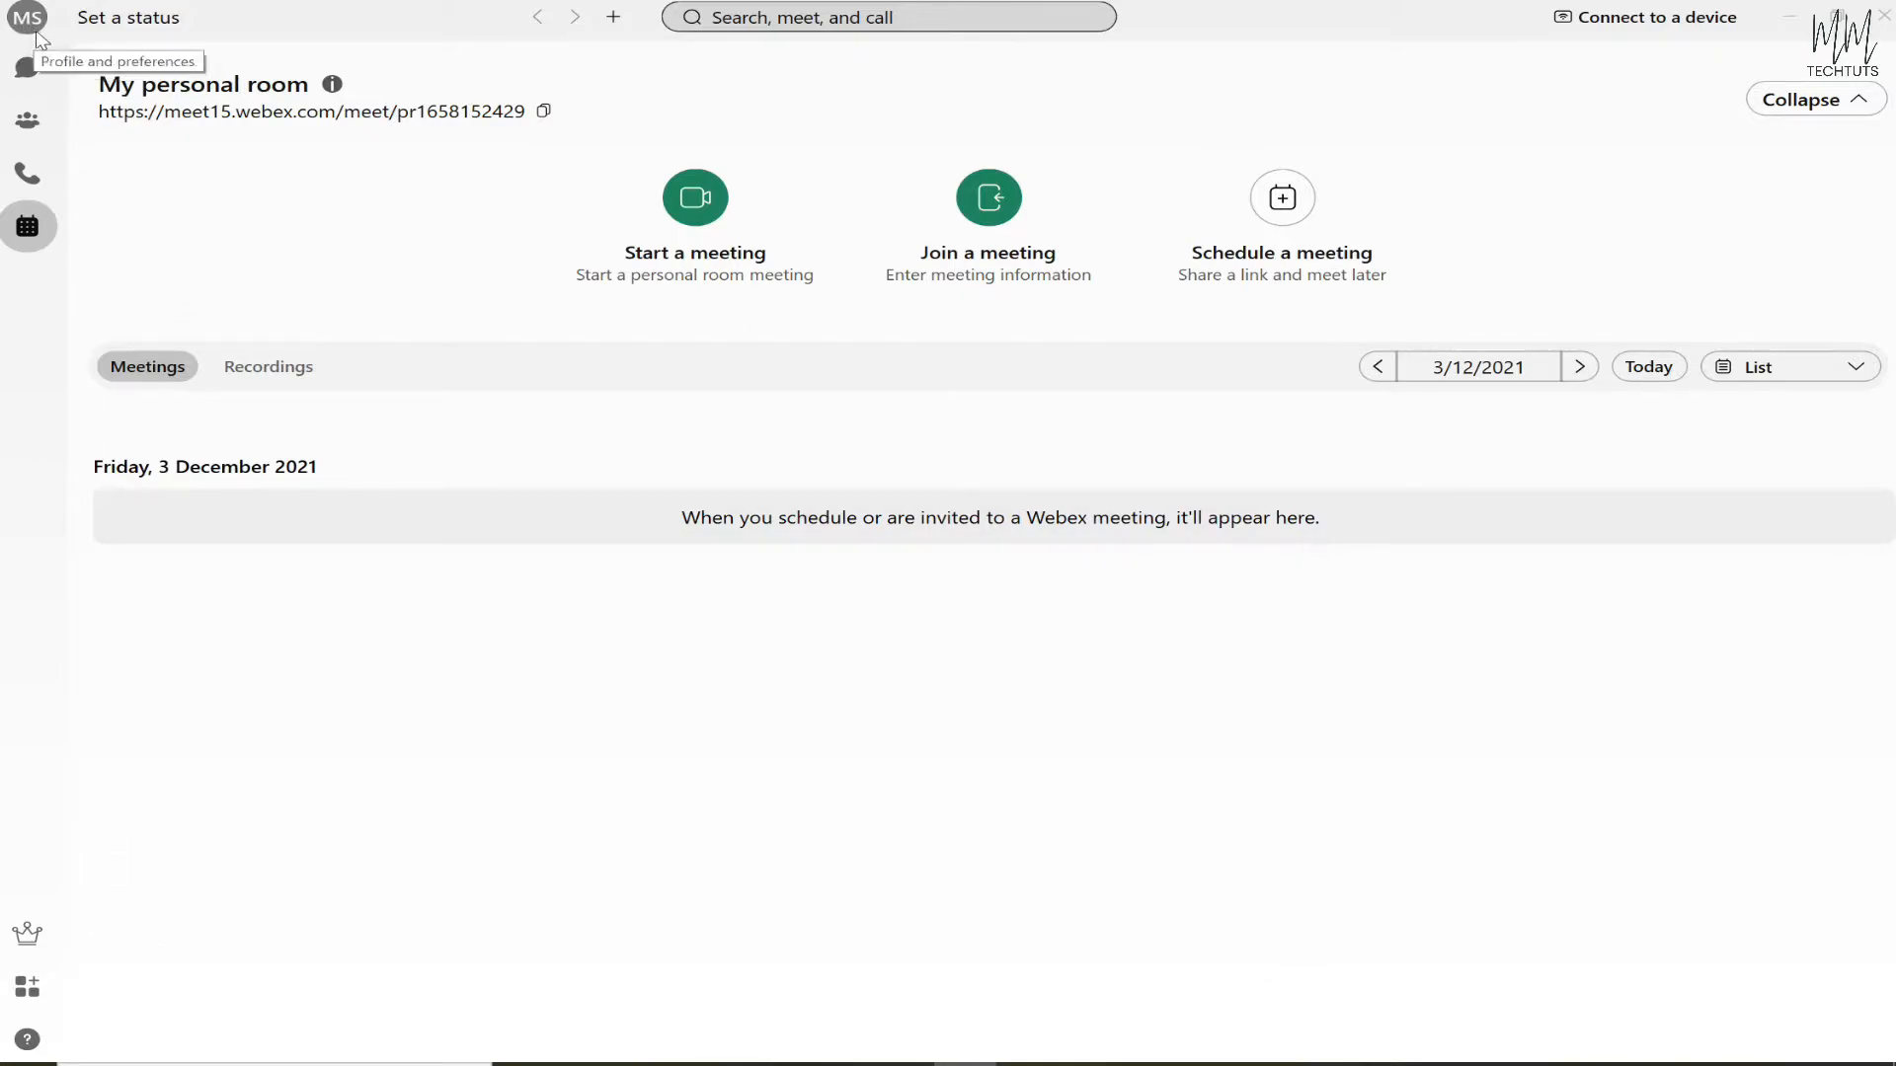
Reach the profile editor from the avatar's Profile and preferences menu.
{"action": "left_click", "coordinate": [25, 20]}
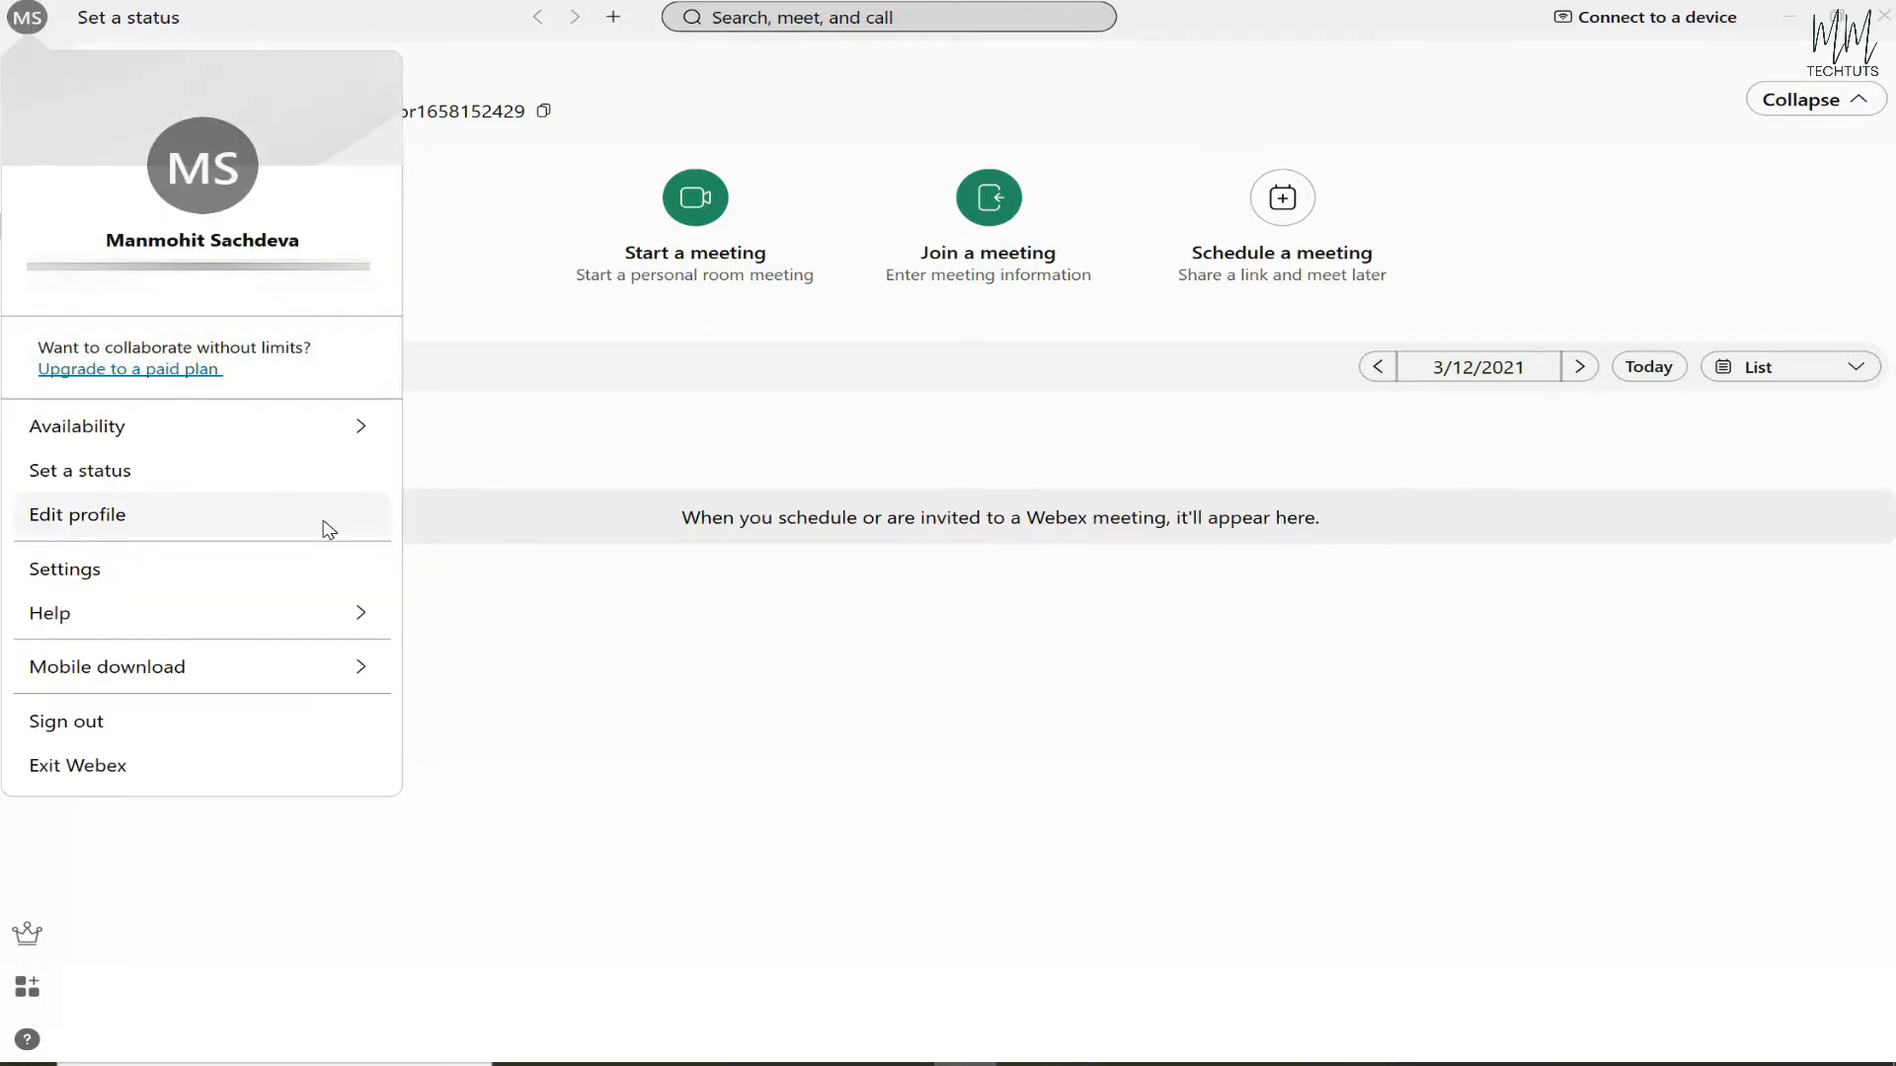
{"action": "mouse_move", "coordinate": [127, 505]}
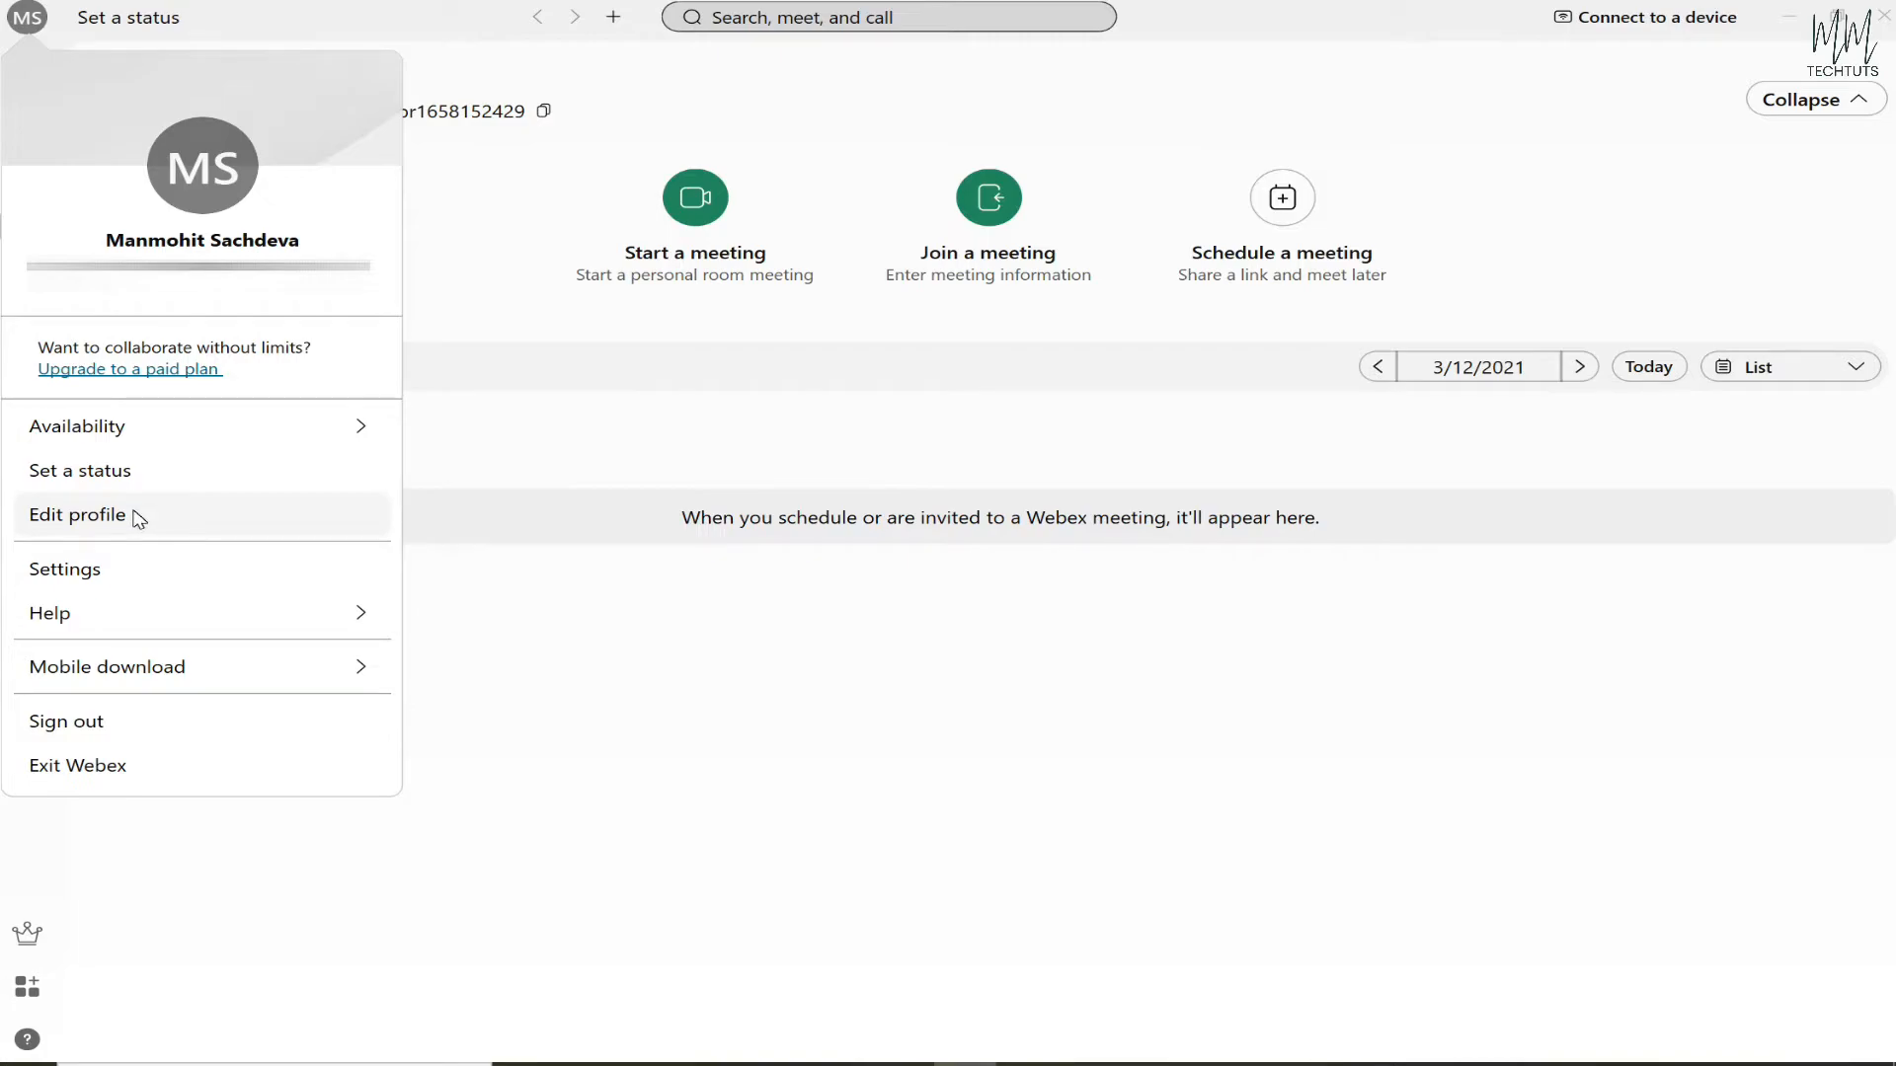
{"action": "left_click", "coordinate": [79, 513]}
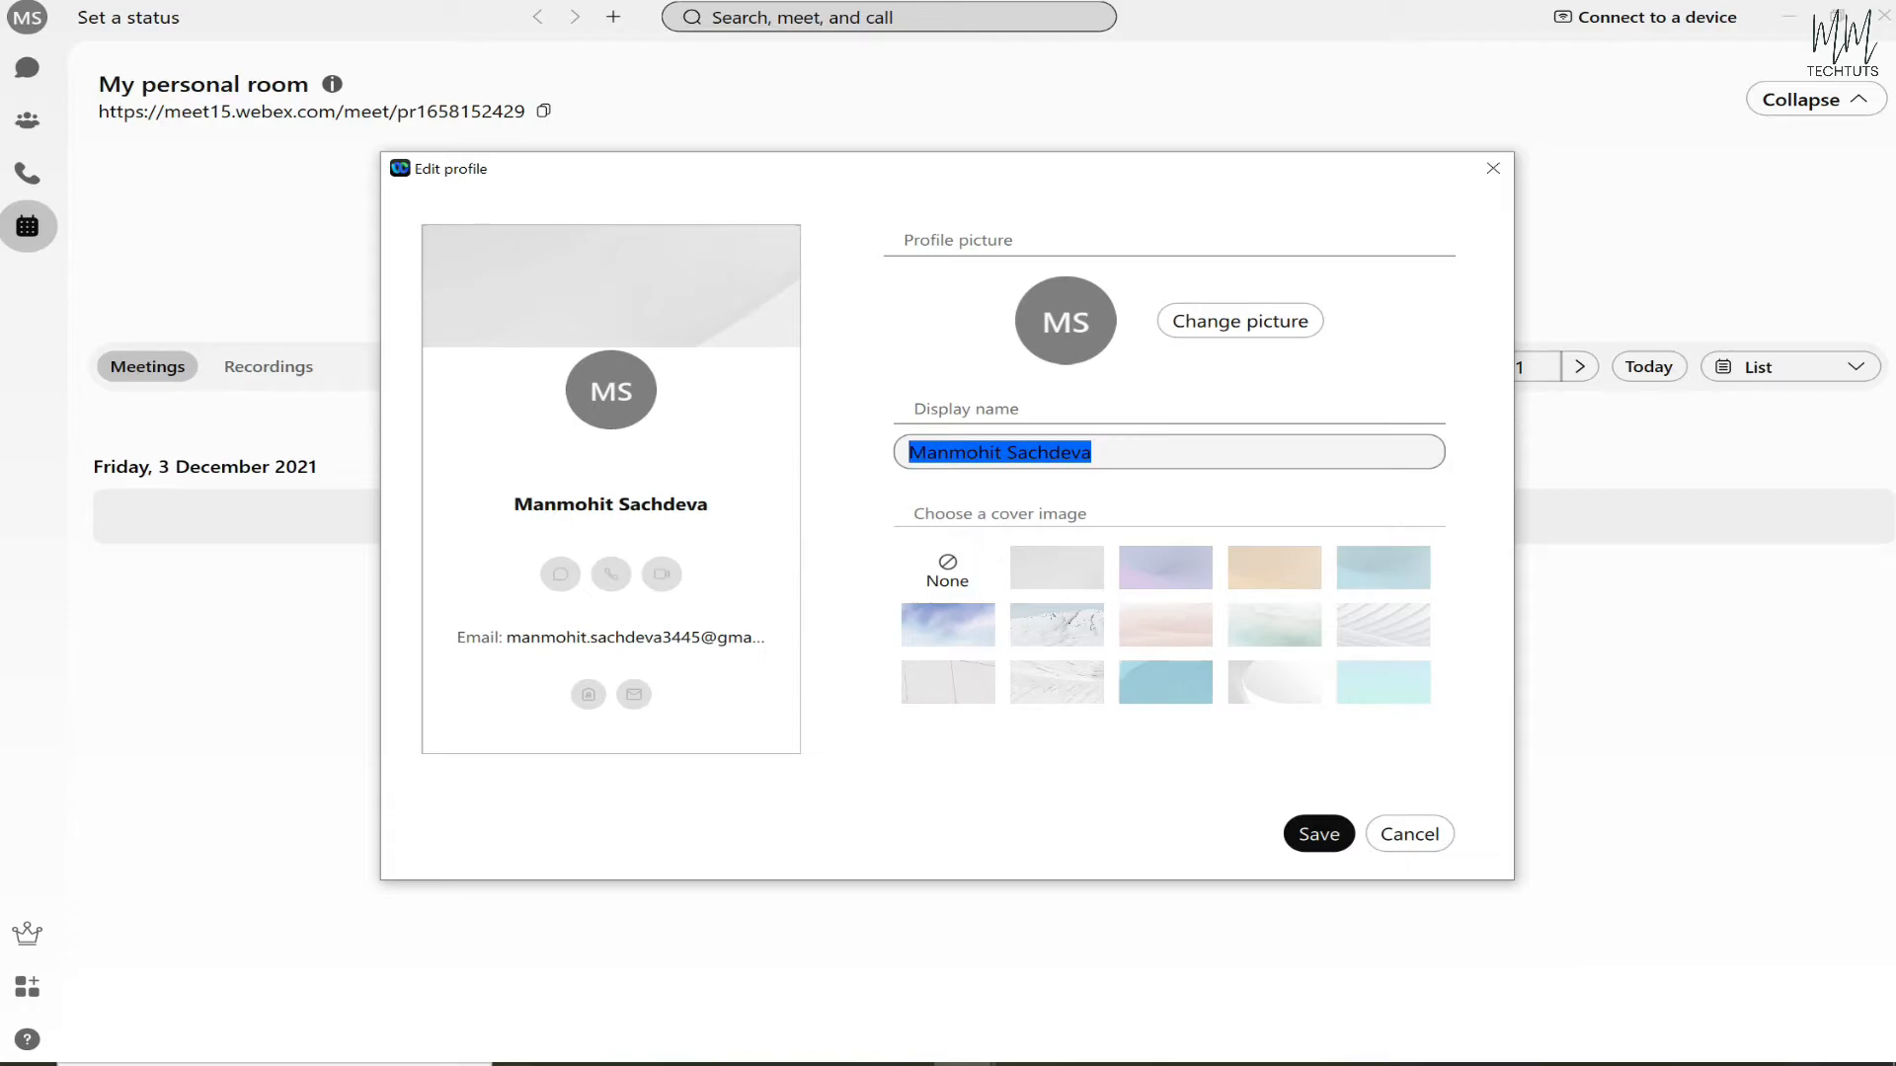
Retype the display name as 'Manmohit Sachdeva' and save it.
{"action": "type", "text": "Ma"}
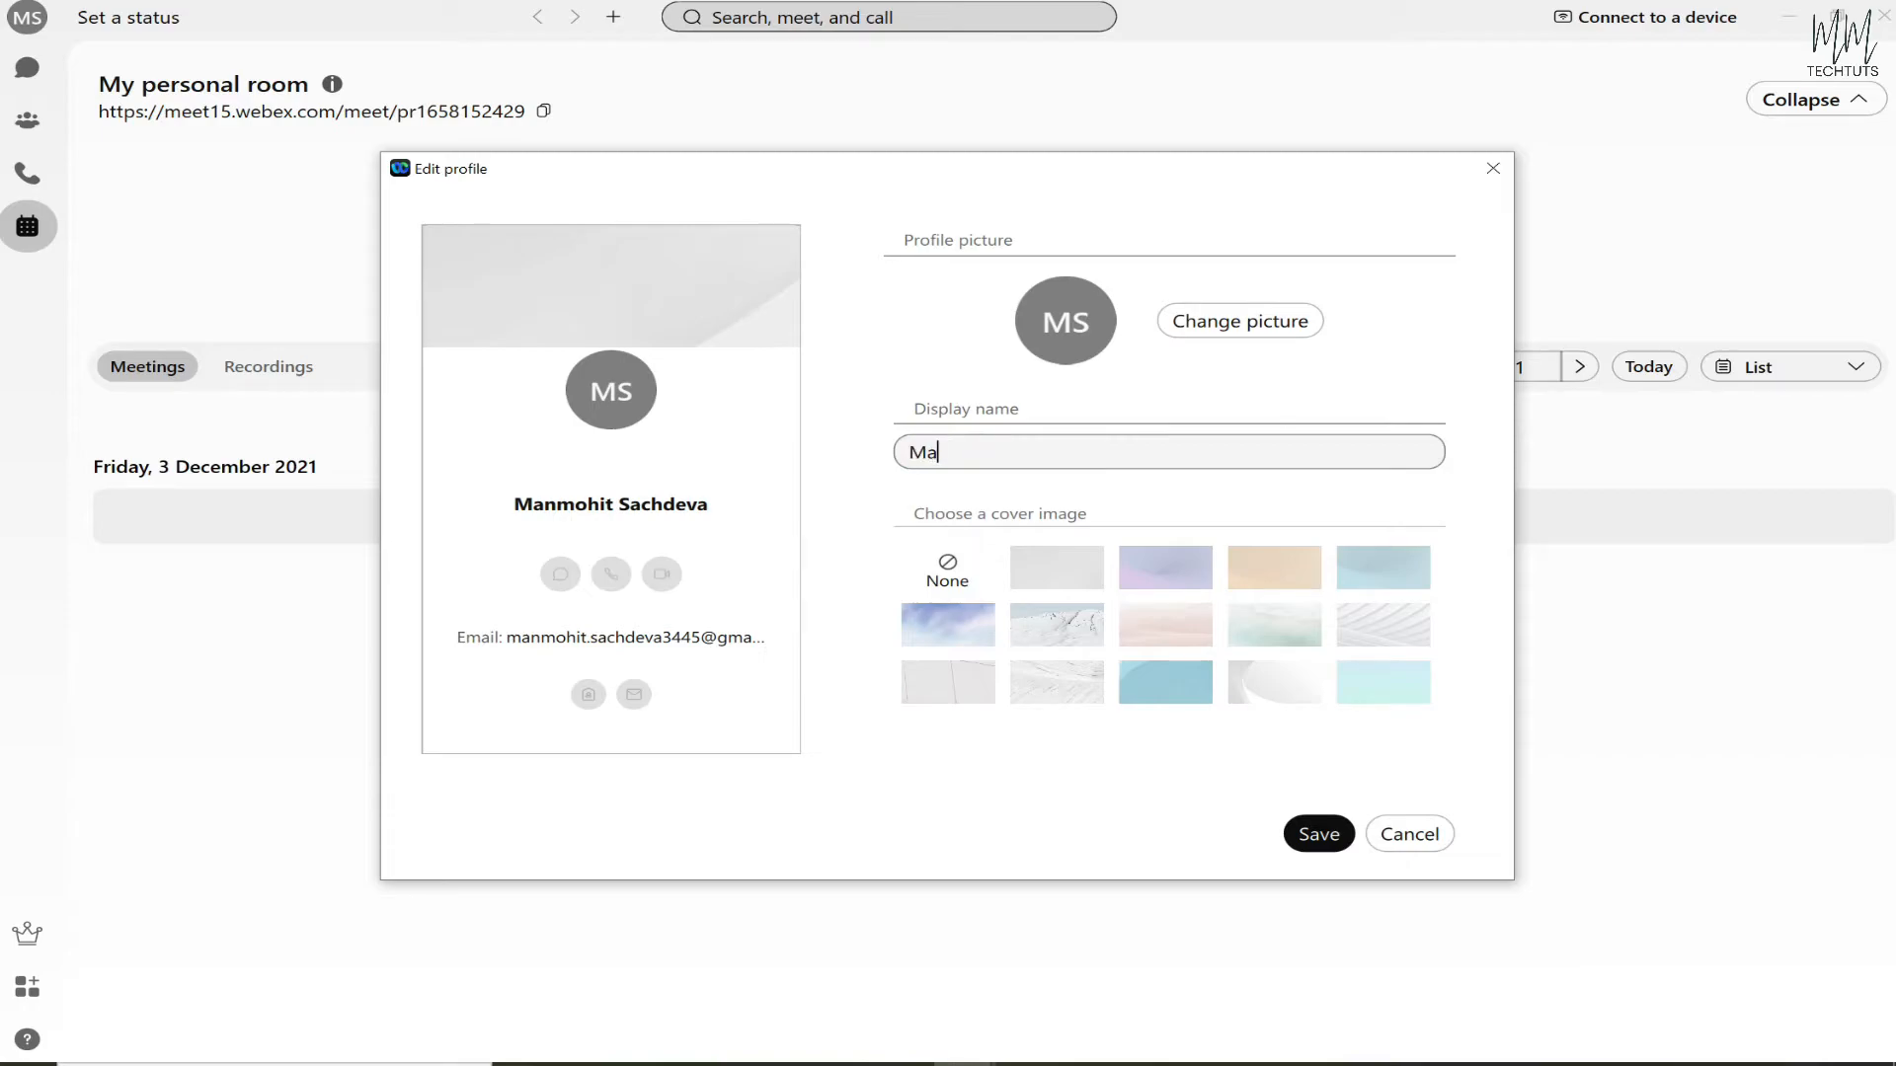
{"action": "type", "text": "ohir"}
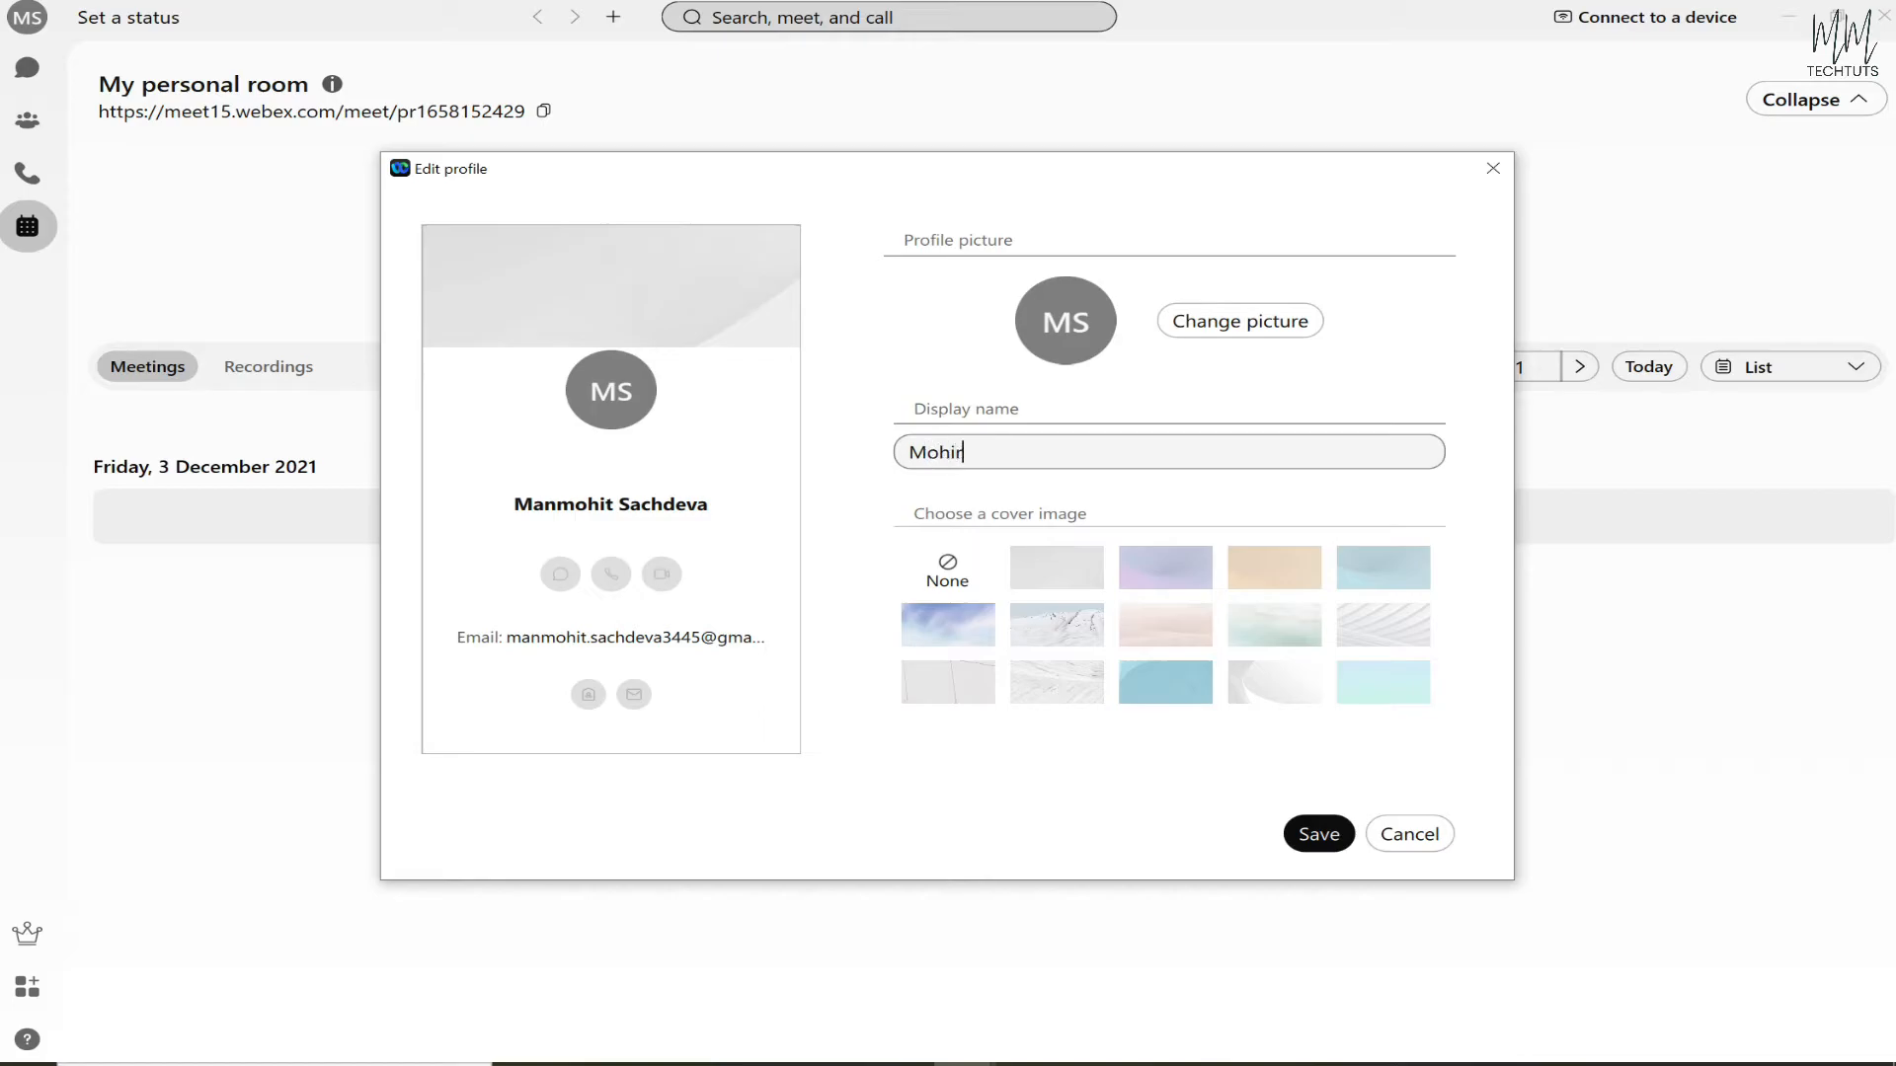
{"action": "type", "text": "Manmohit Sachdeva"}
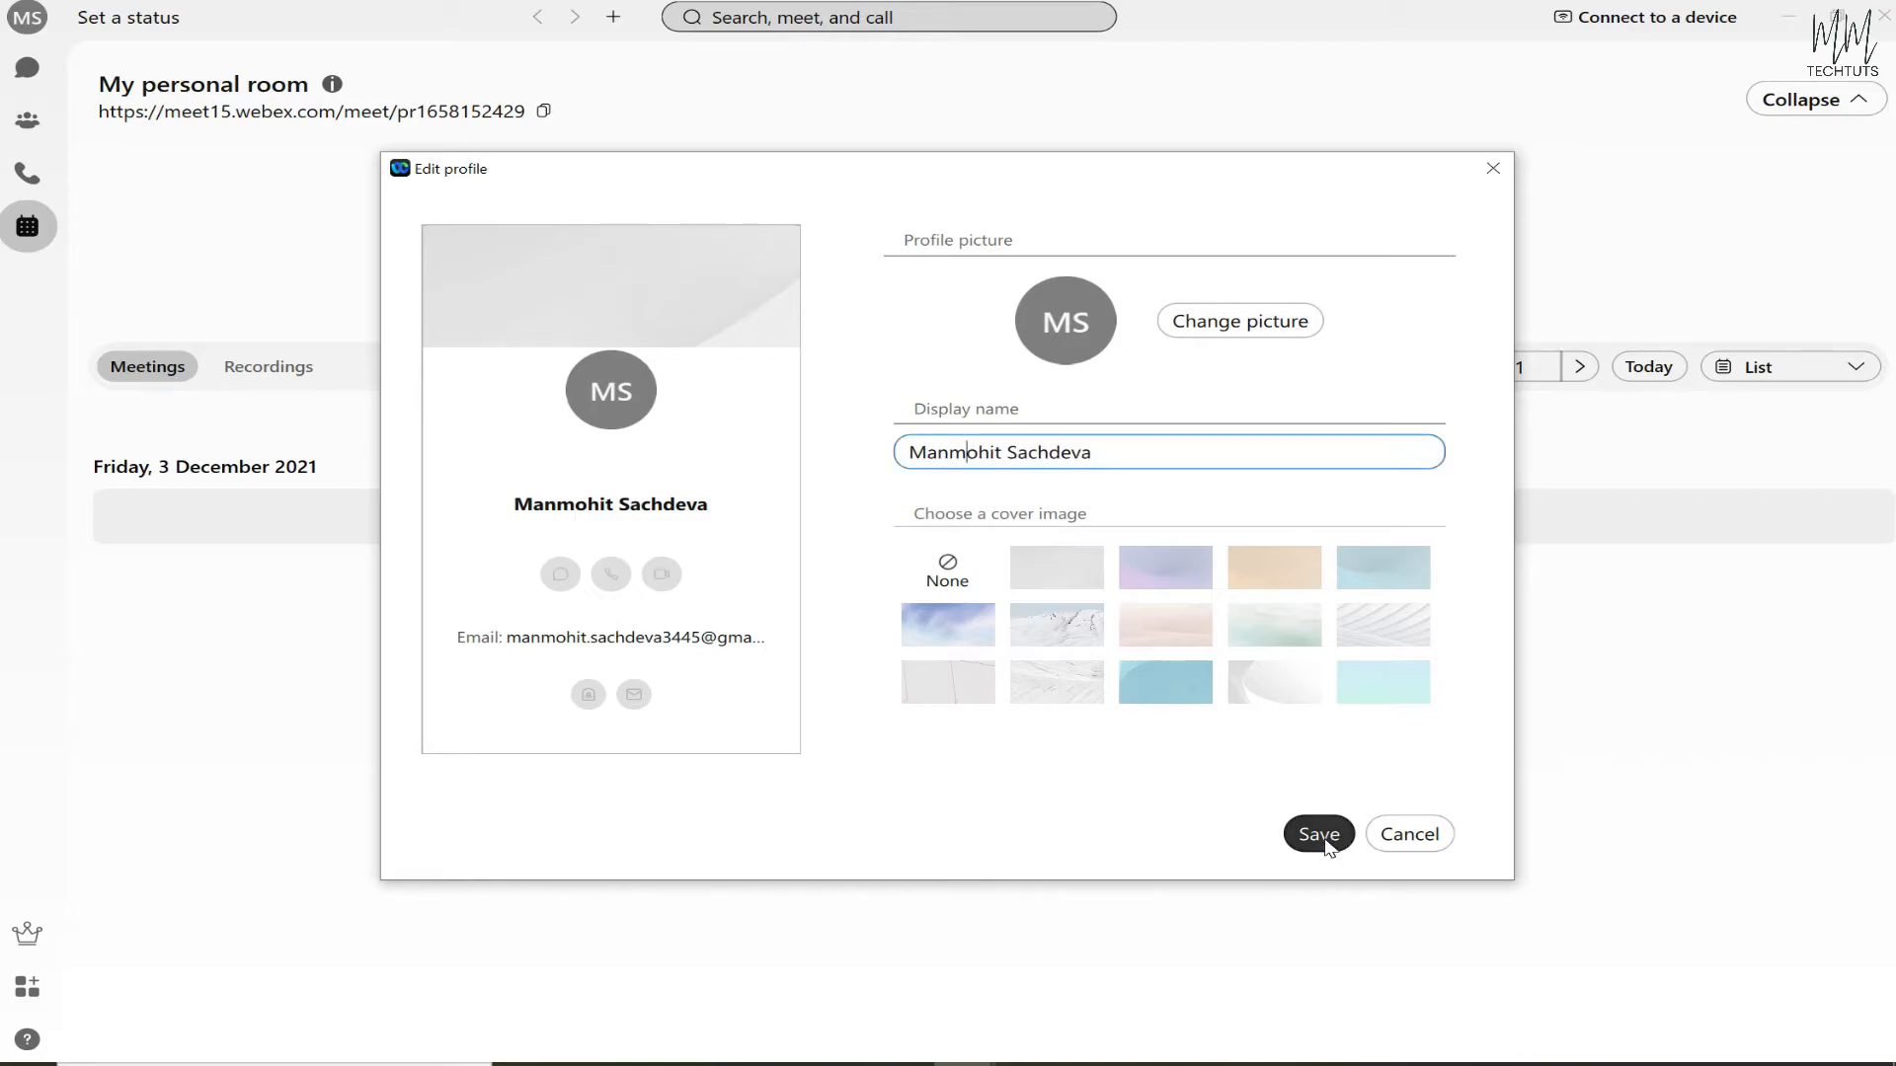
{"action": "left_click", "coordinate": [1317, 833]}
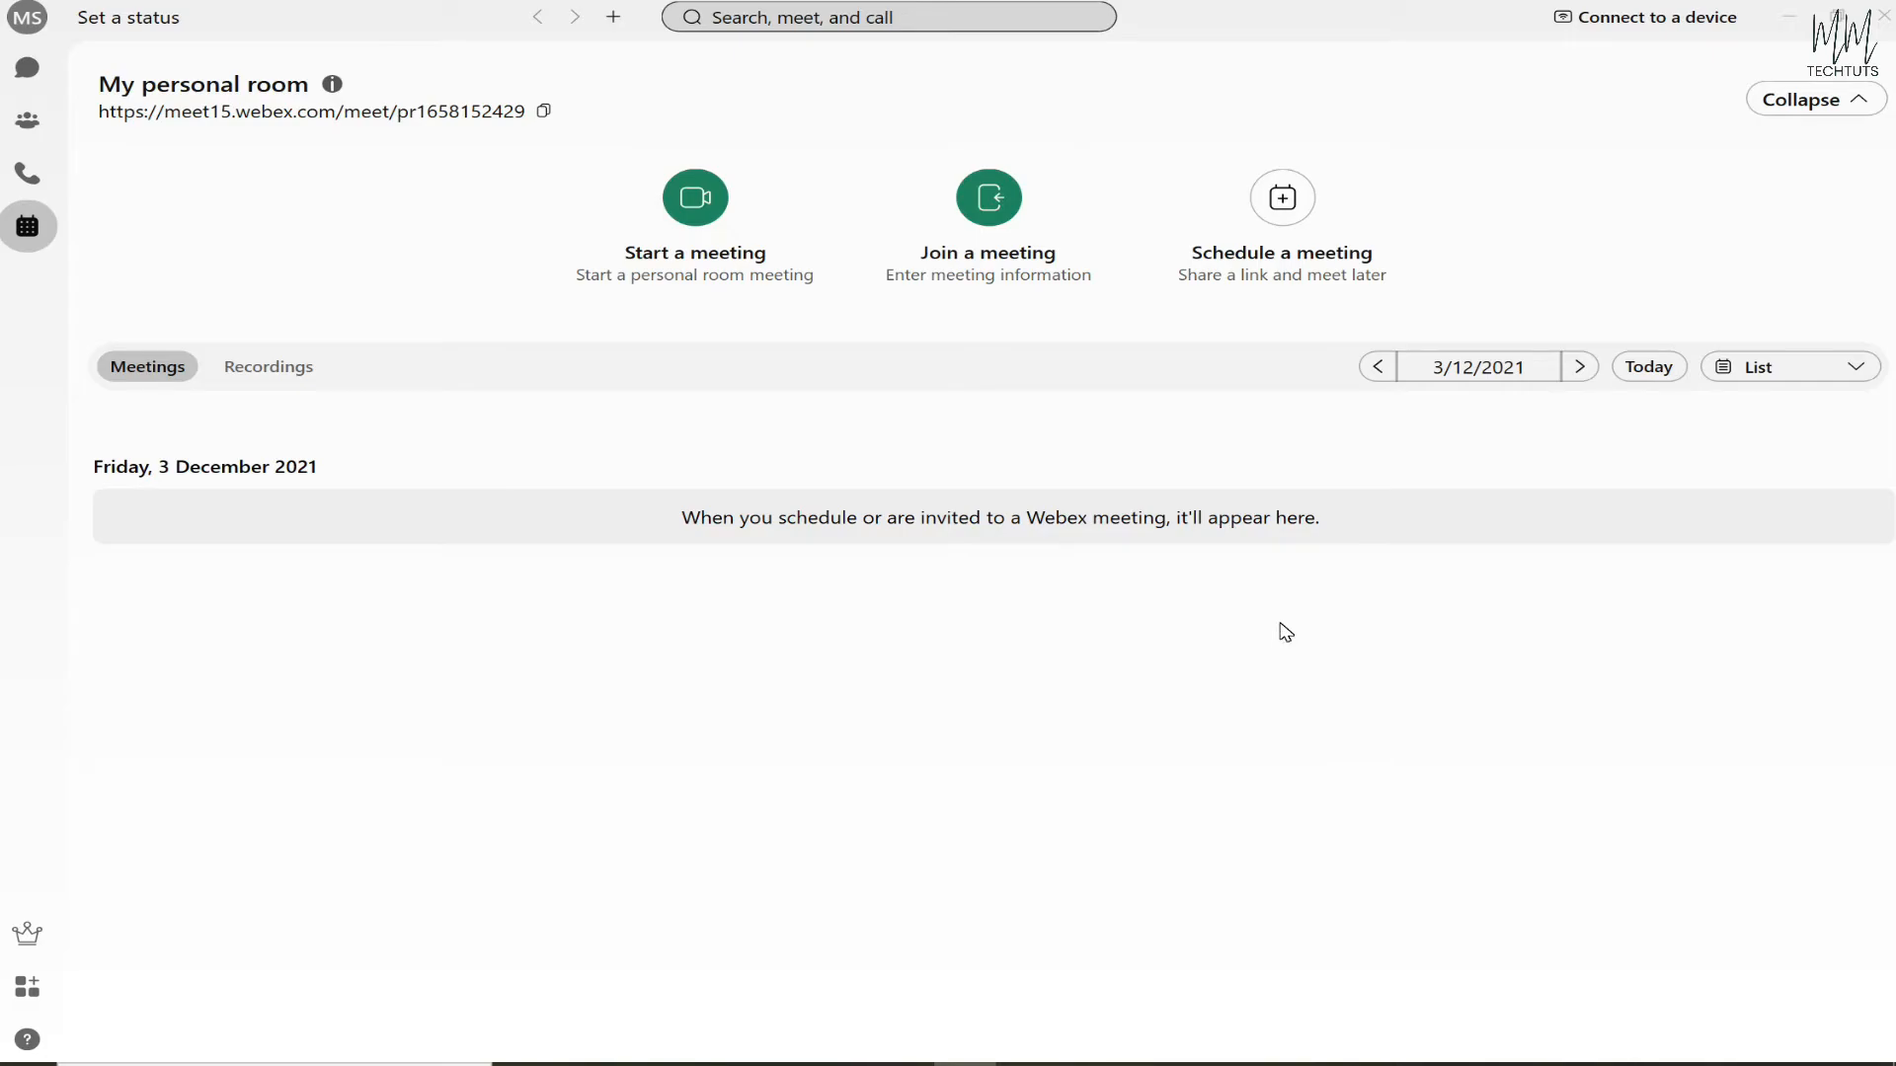
{"action": "mouse_move", "coordinate": [750, 586]}
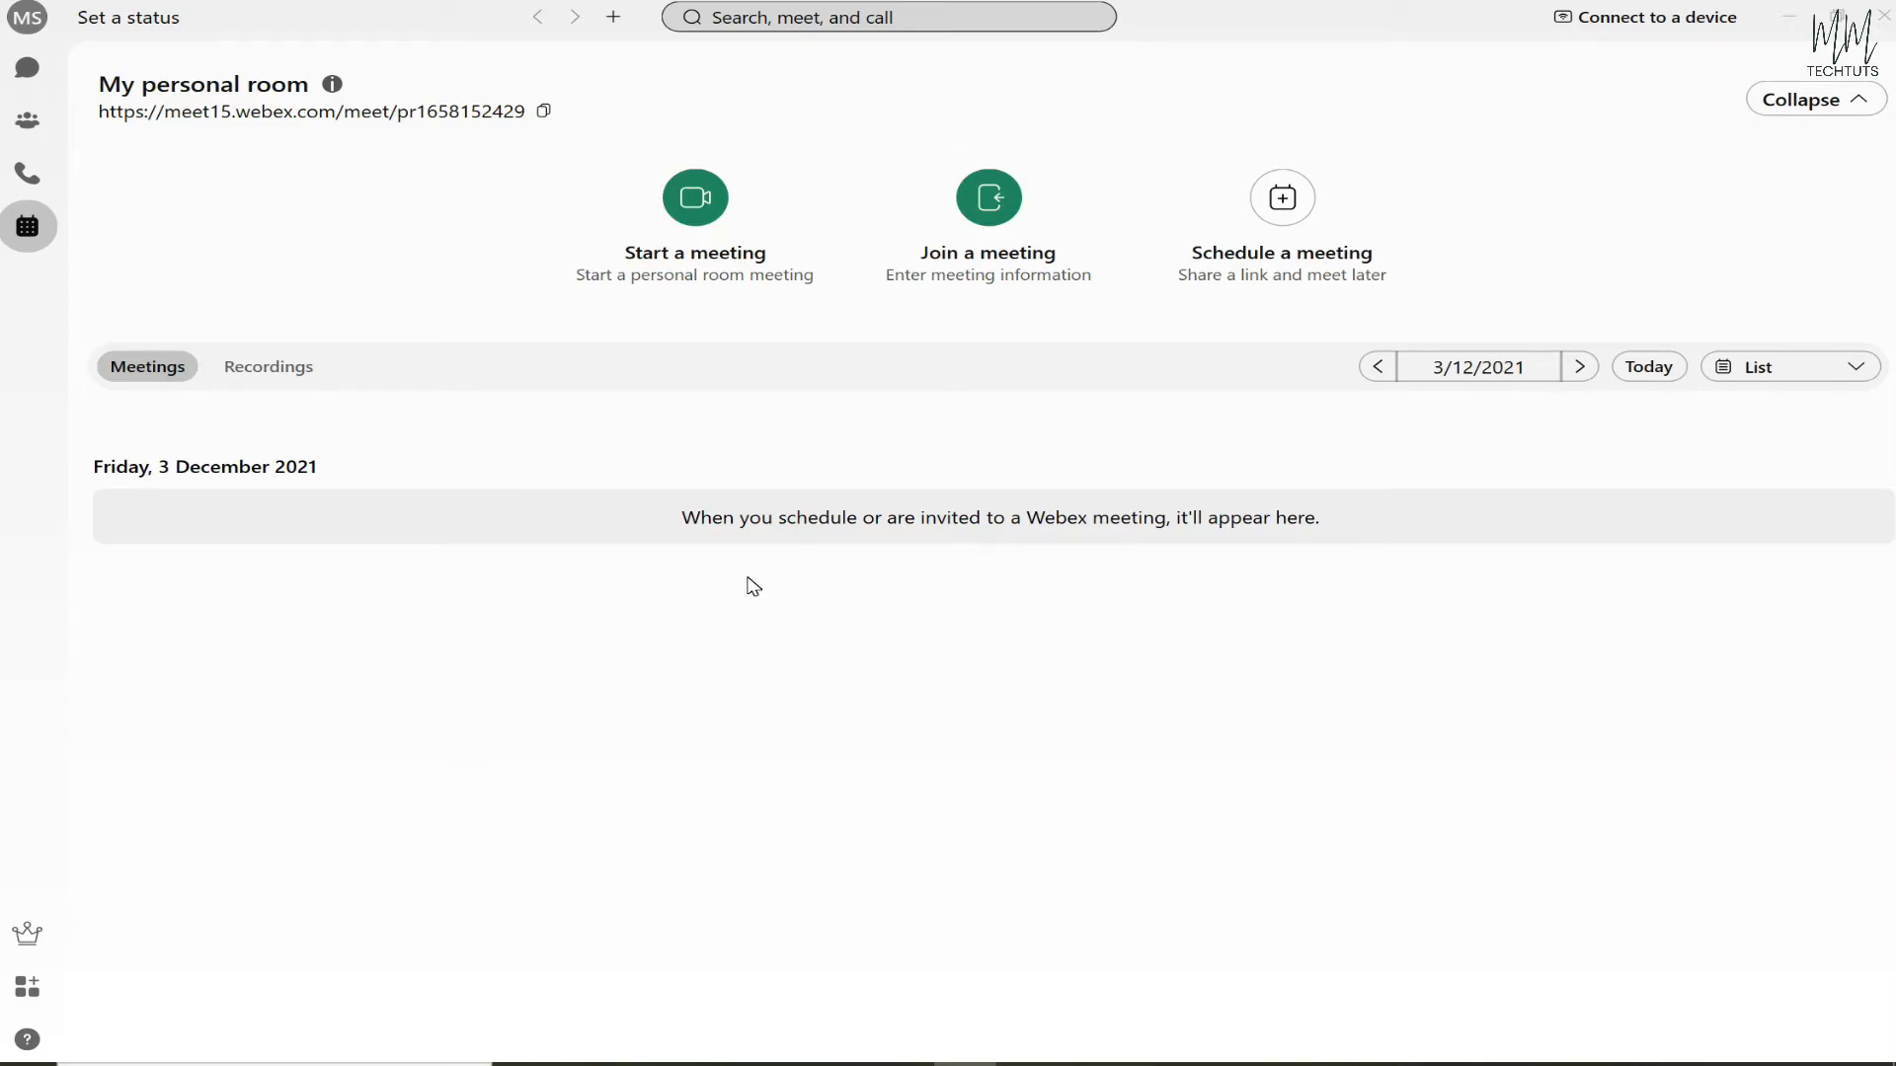